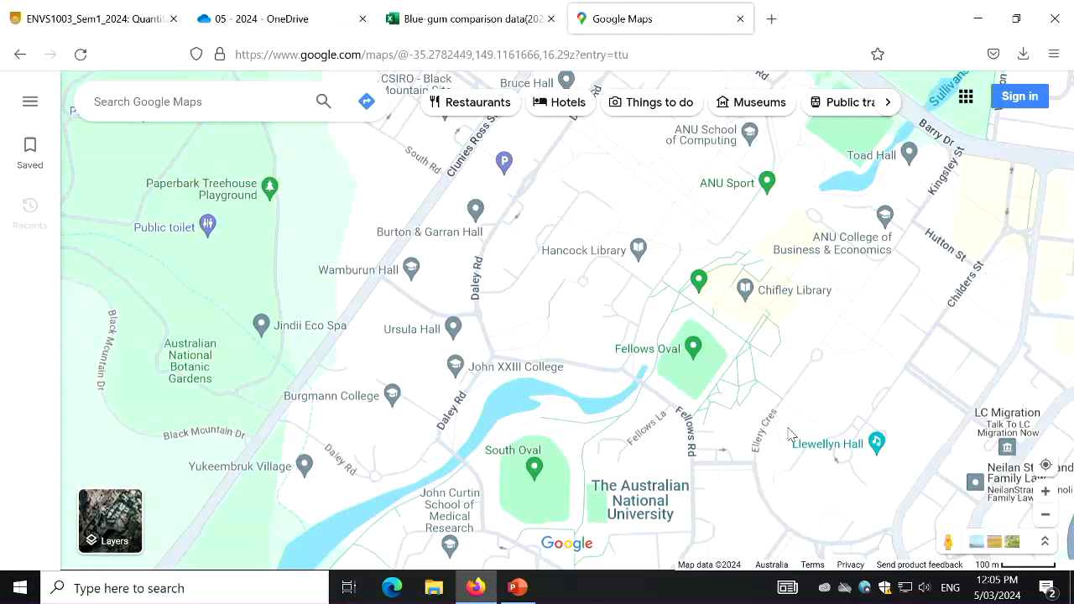
Step: Zoom the map closer on the ANU campus around the Fenner School of Environment and Society
{"action": "left_click", "coordinate": [798, 428]}
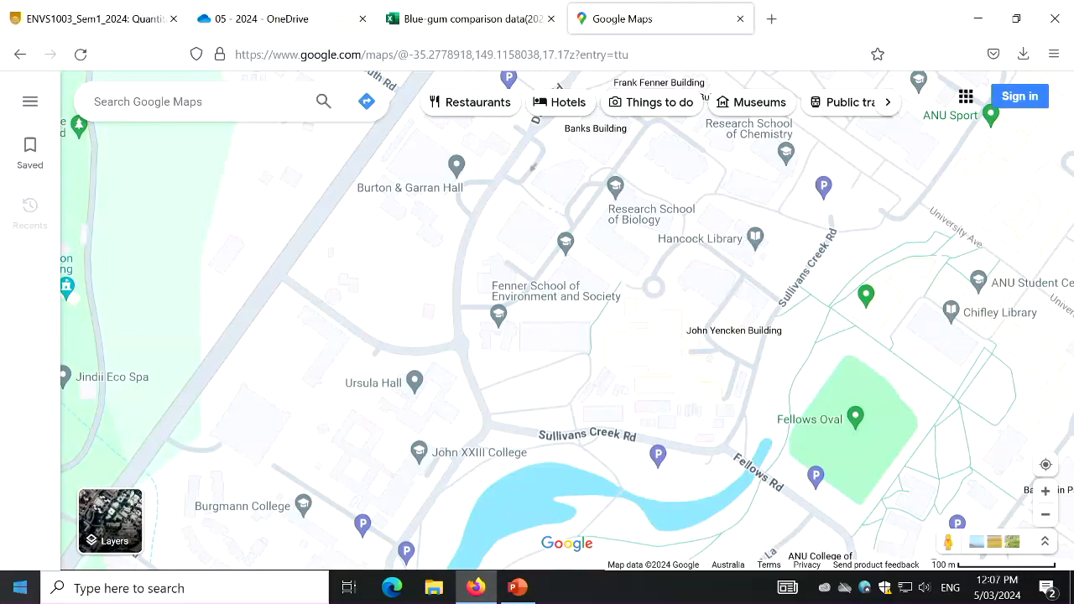
Step: Switch the map to satellite imagery over the Black Mountain bushland beside CSIRO
{"action": "left_click", "coordinate": [111, 521]}
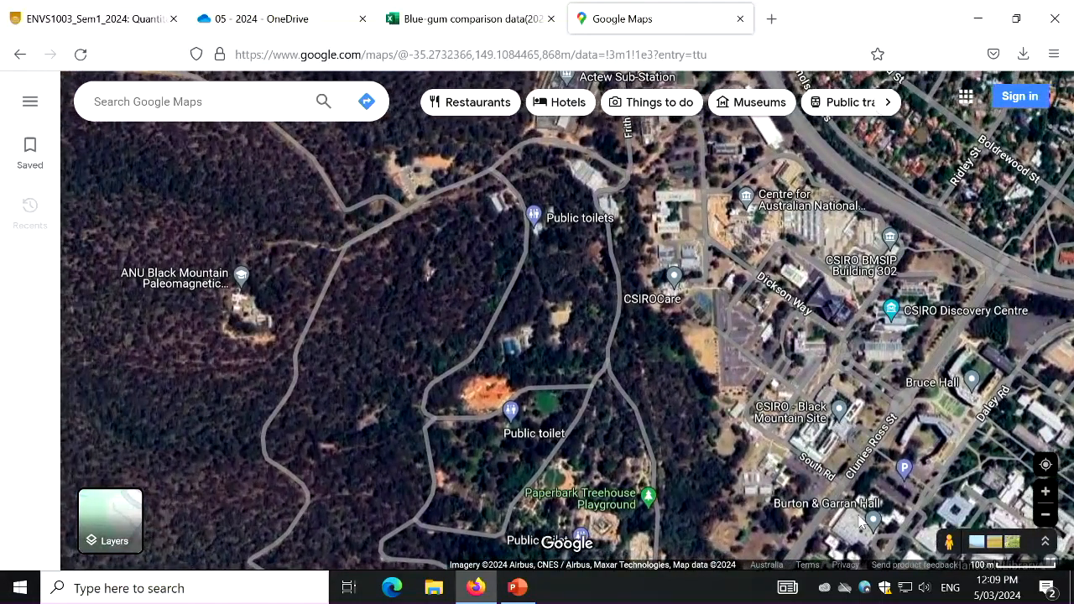
Step: Check Burton & Garran Hall details, then widen the satellite view around the Actew Sub-Station bushland
{"action": "left_click", "coordinate": [826, 504]}
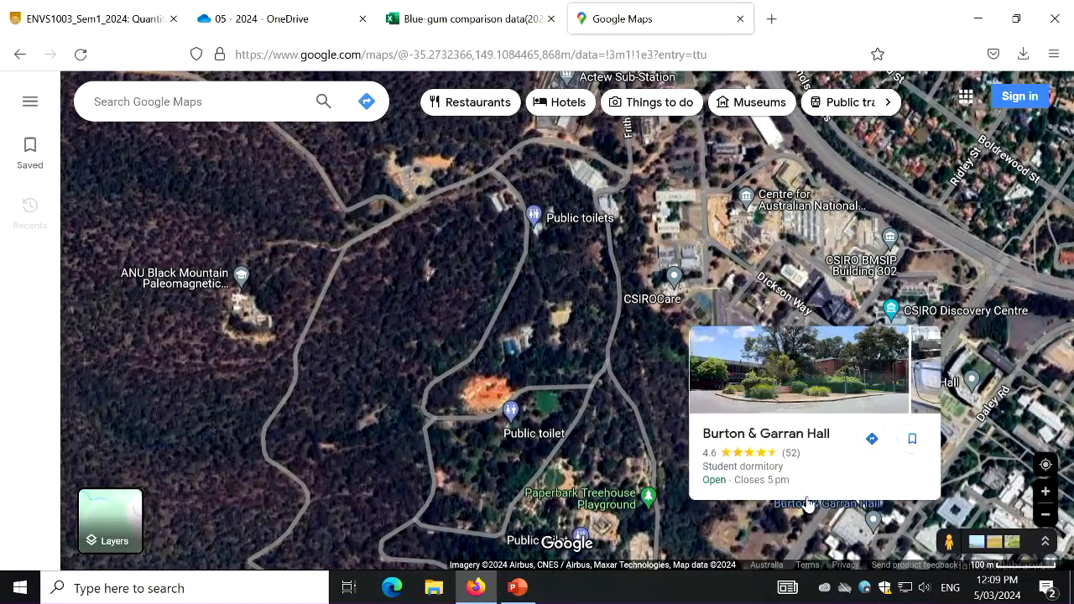
{"action": "left_click", "coordinate": [788, 504]}
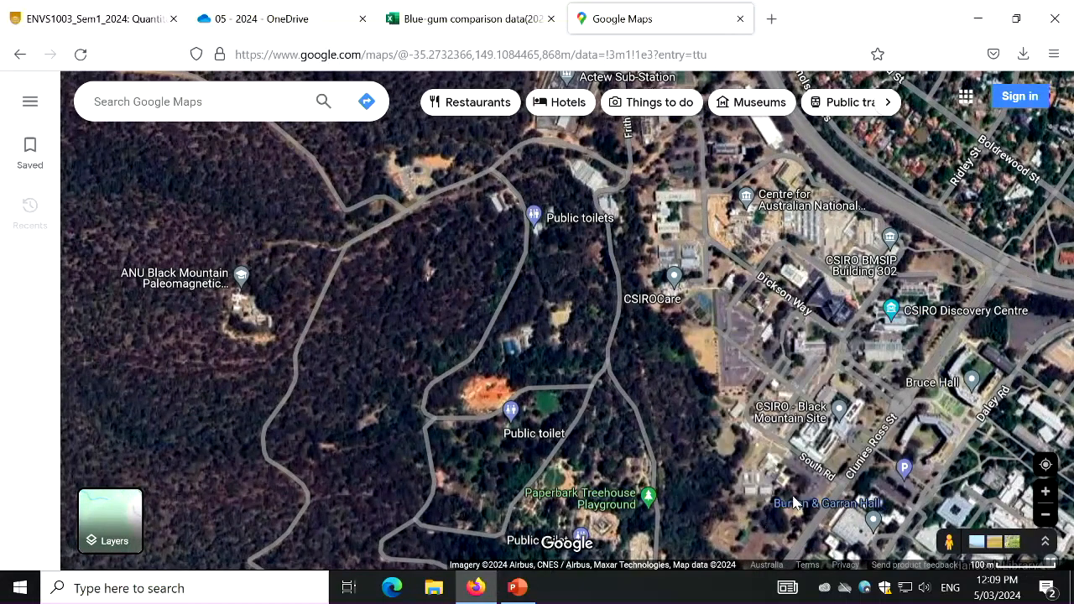
{"action": "mouse_move", "coordinate": [713, 443]}
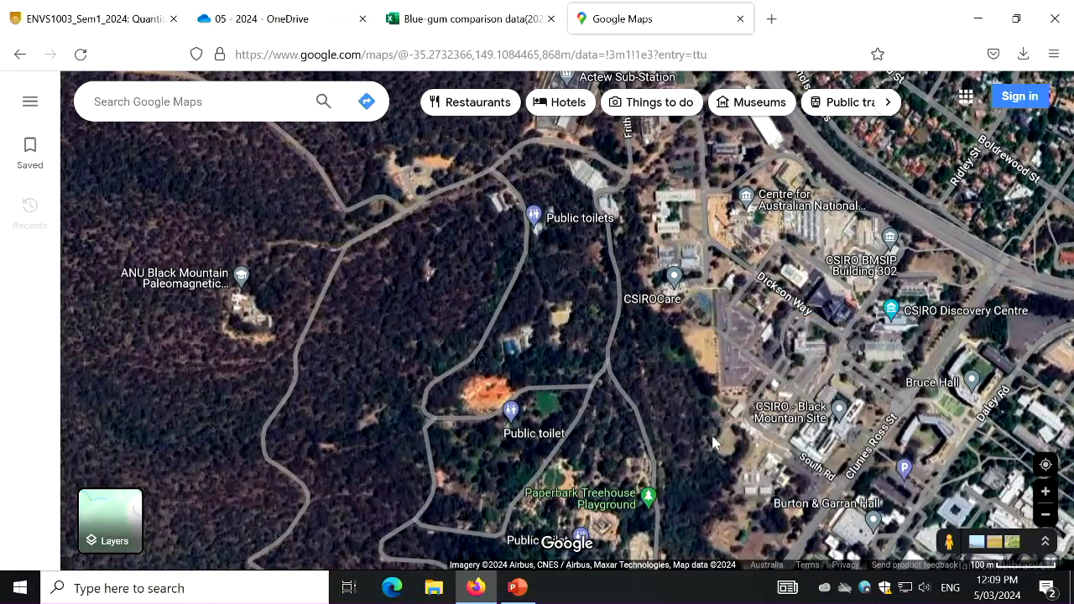
{"action": "mouse_move", "coordinate": [847, 390]}
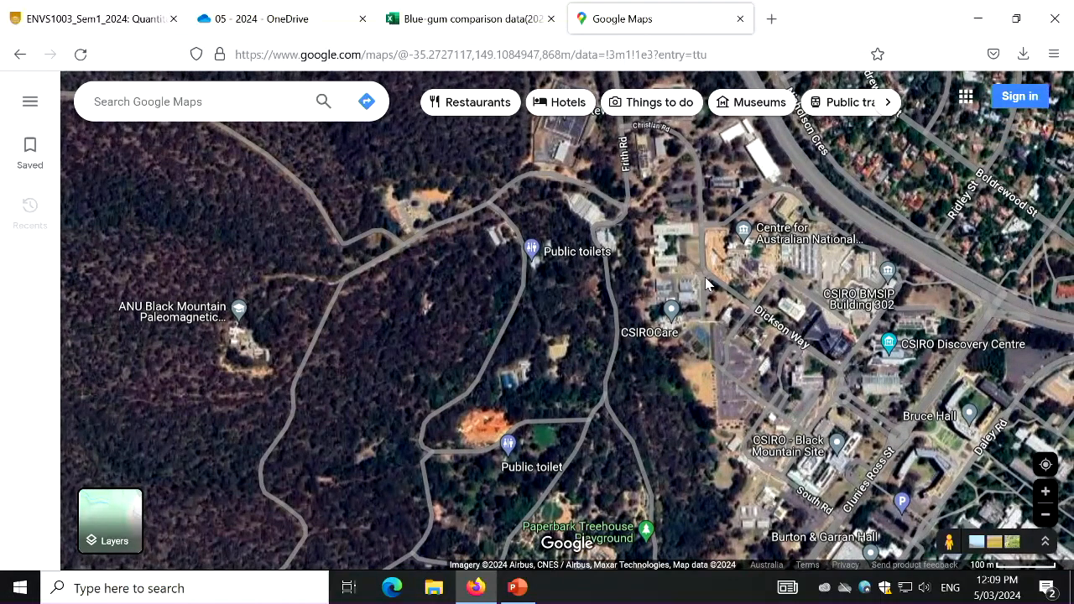
{"action": "left_click_drag", "start_coordinate": [705, 285], "coordinate": [679, 310]}
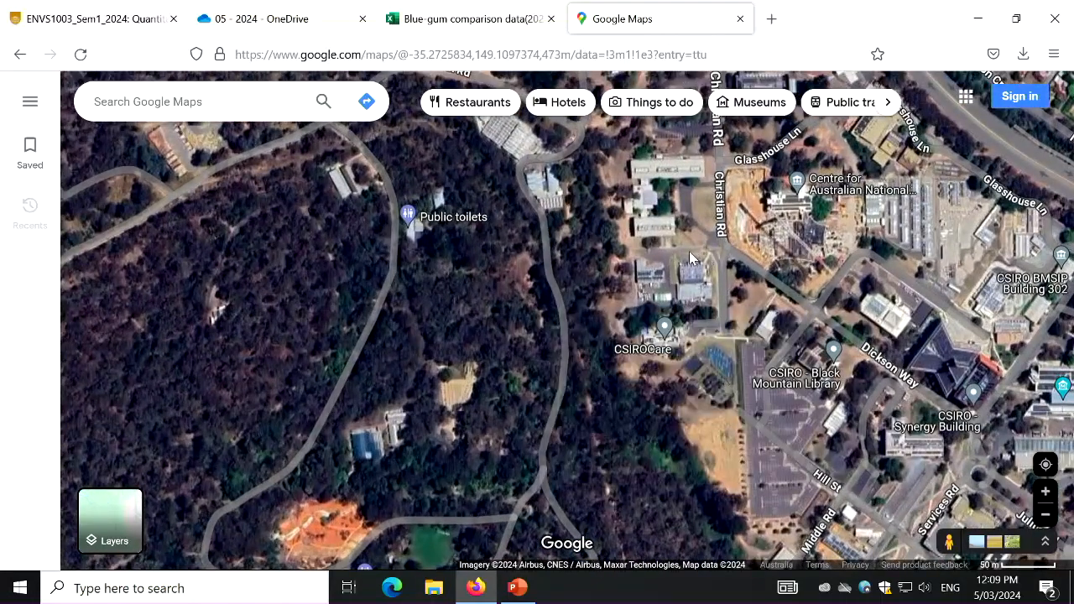
{"action": "mouse_move", "coordinate": [696, 258]}
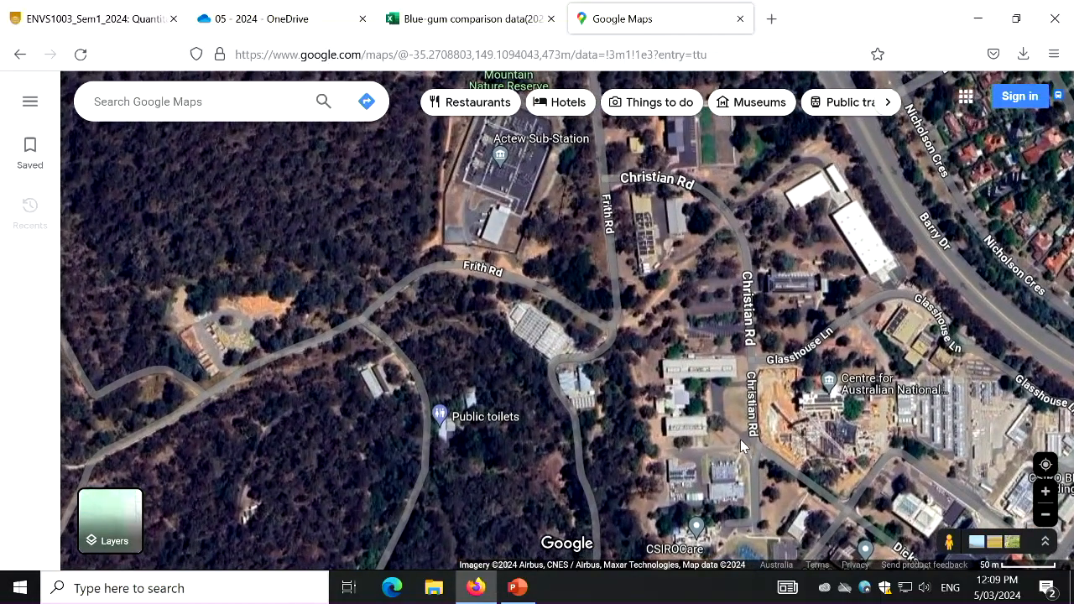
{"action": "mouse_move", "coordinate": [668, 444]}
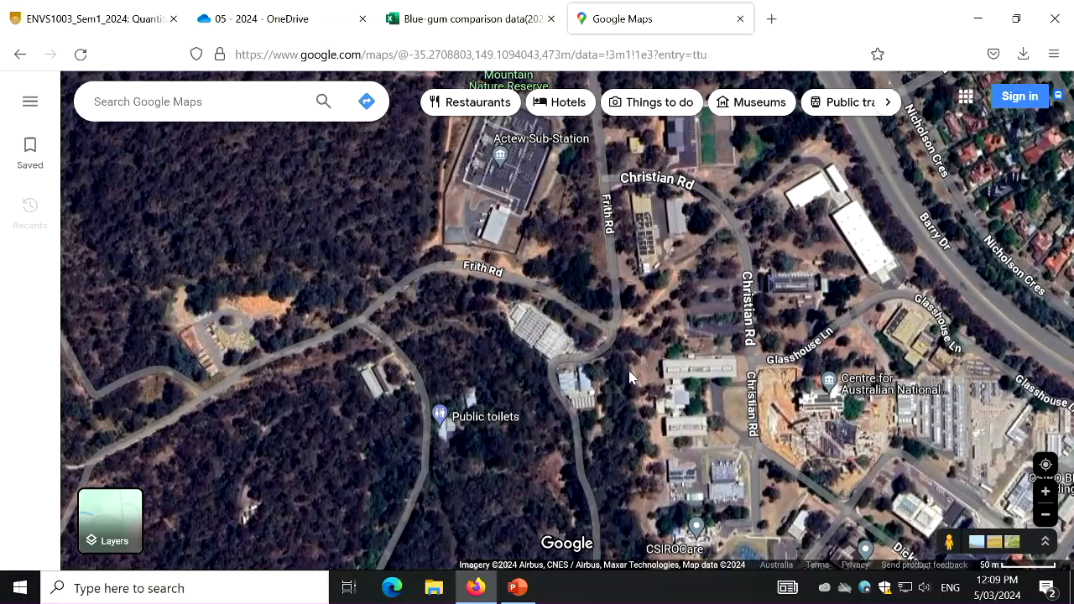
{"action": "mouse_move", "coordinate": [577, 309]}
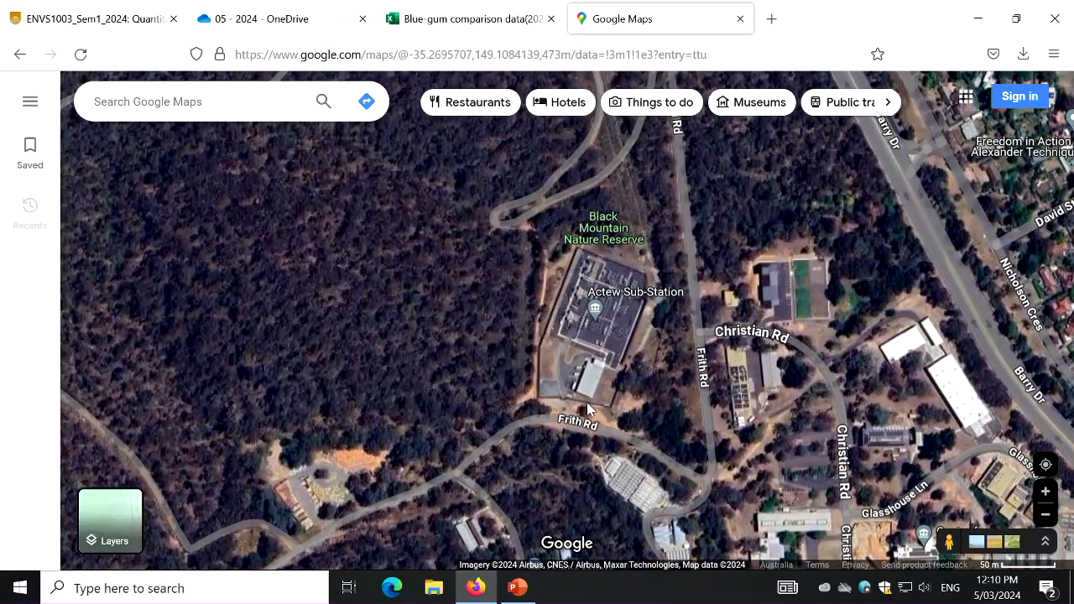
{"action": "mouse_move", "coordinate": [618, 423]}
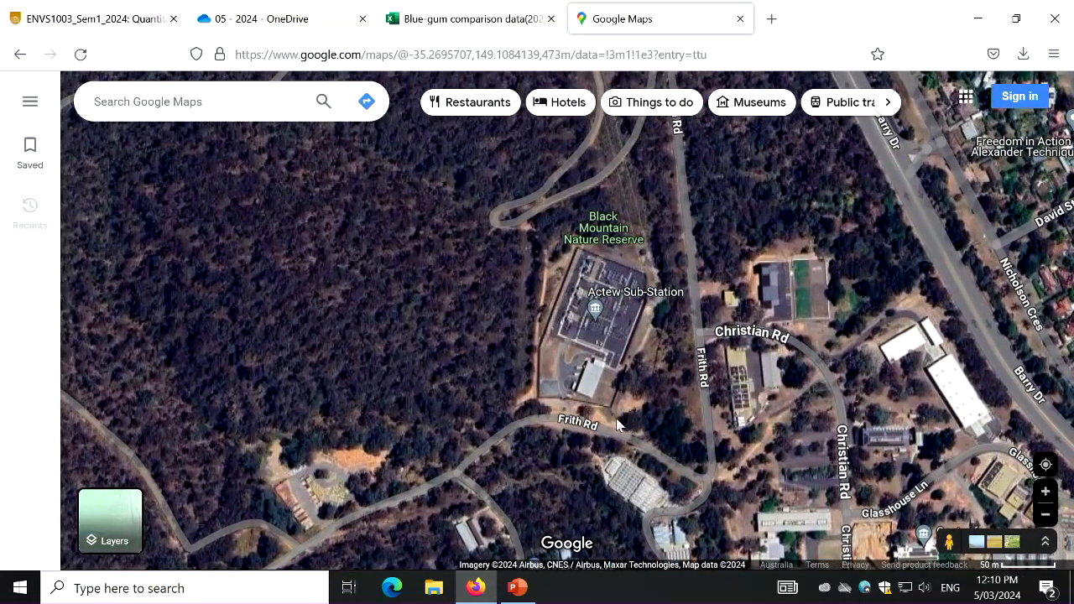
{"action": "scroll", "scroll_direction": "down", "scroll_amount": 3}
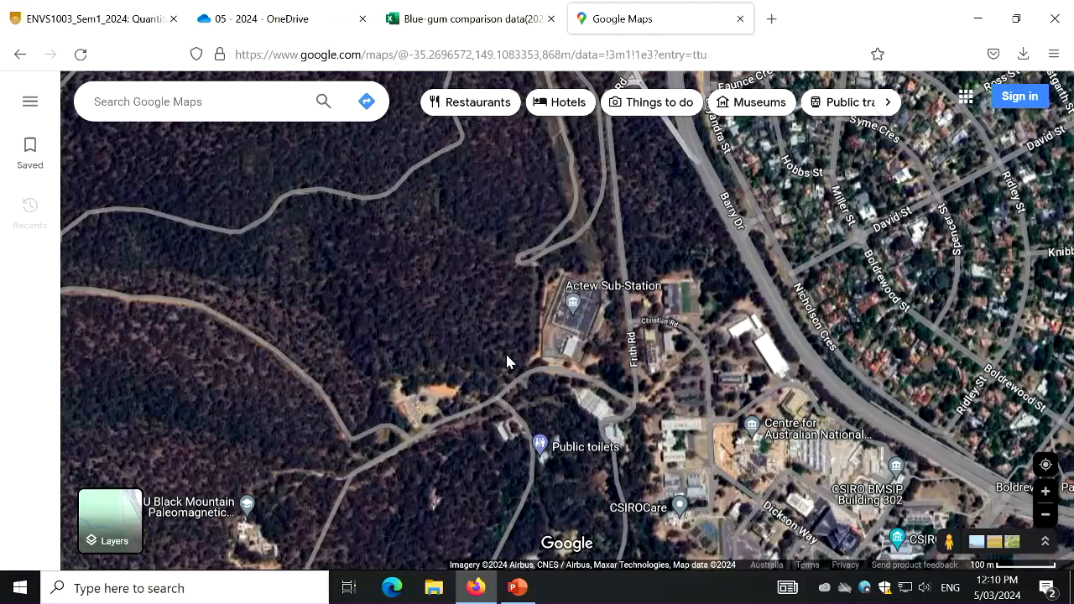
Step: Keep the satellite view on the Black Mountain area around CSIRO and the Actew Sub Station
{"action": "left_click", "coordinate": [517, 354]}
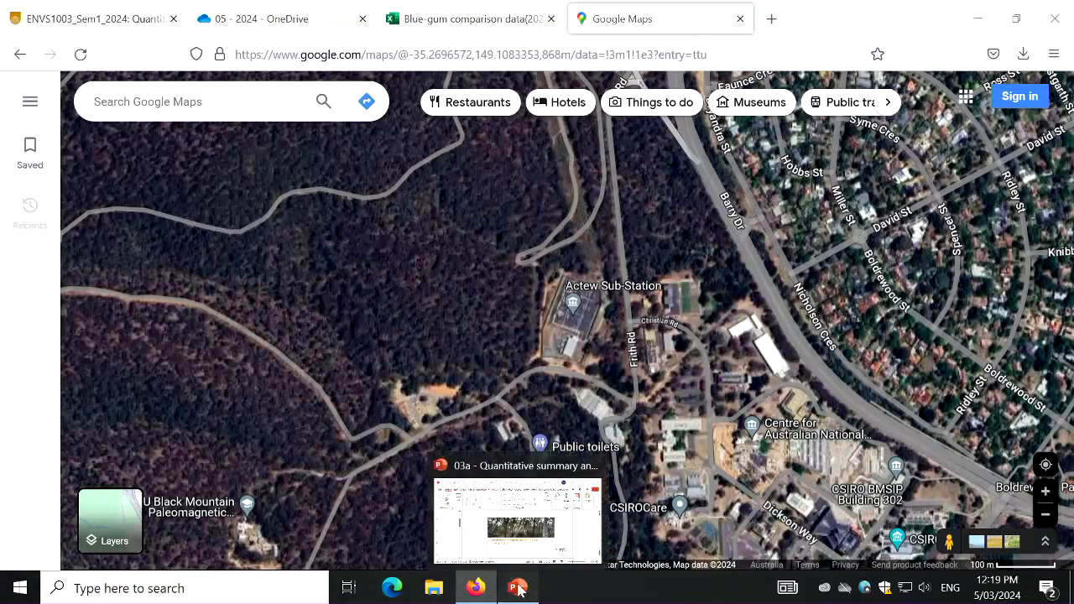
Step: Bring up the quantitative summary lecture deck at the Inference slide
{"action": "left_click", "coordinate": [517, 588]}
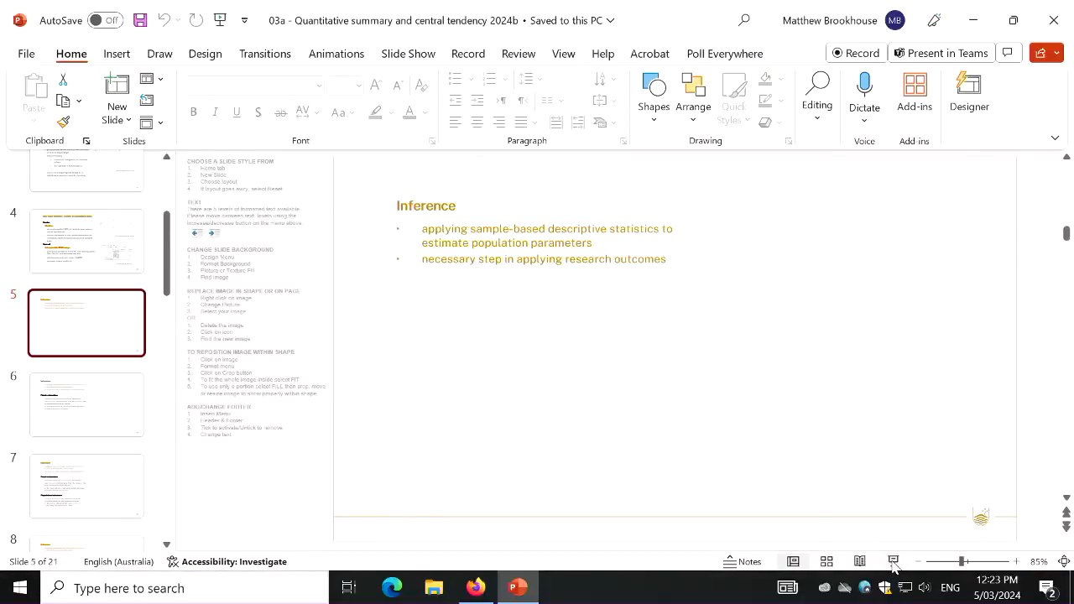
Step: Show the Blue-gum comparison workbook with DBH-class counts totalling 73 and the frequency histogram
{"action": "left_click", "coordinate": [476, 587]}
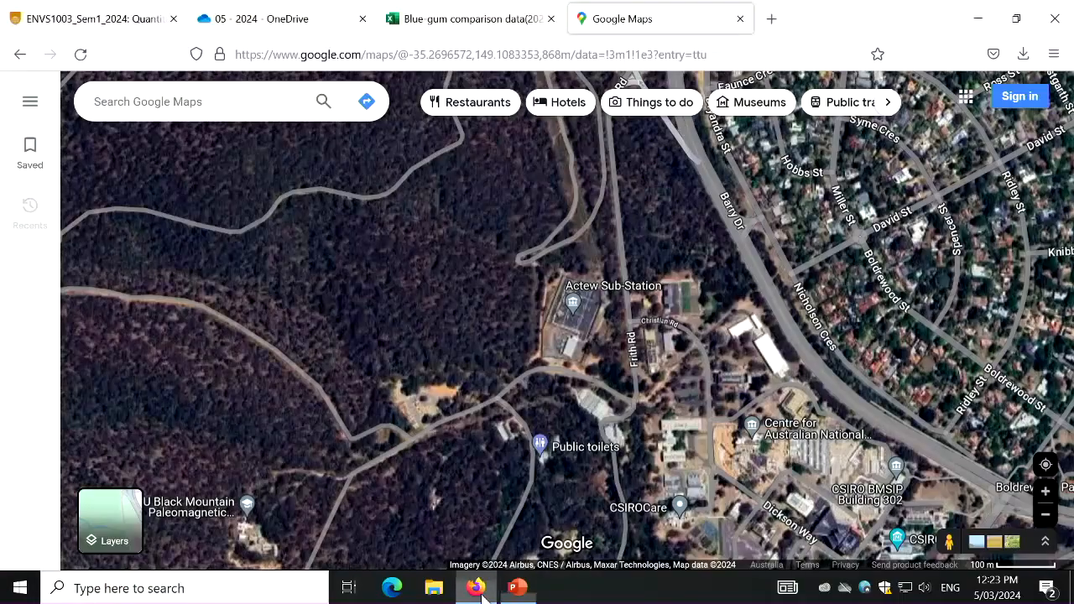
{"action": "left_click", "coordinate": [467, 18]}
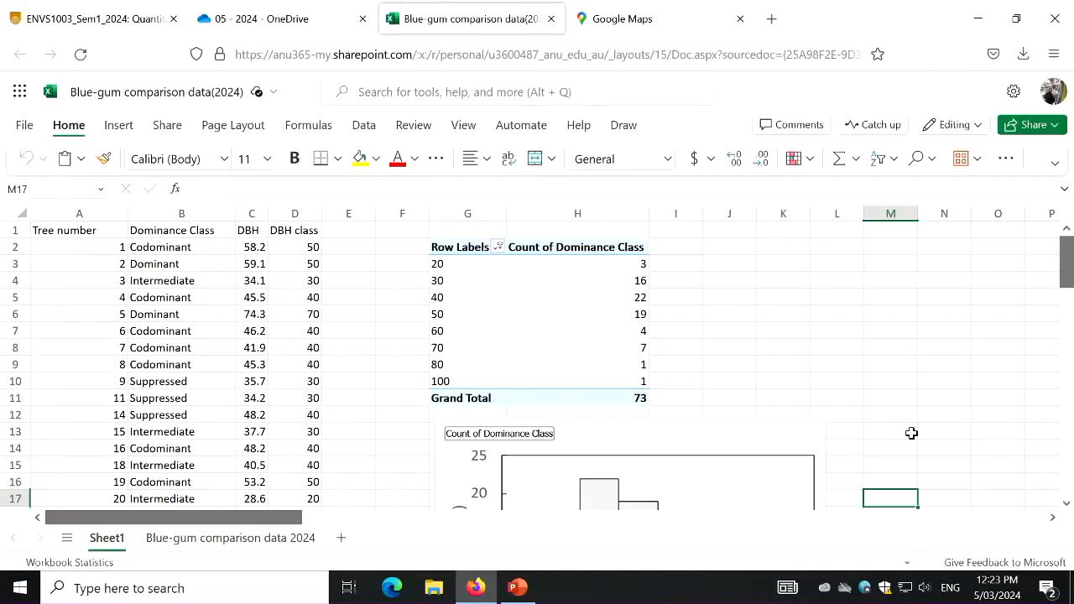
{"action": "scroll", "scroll_direction": "down", "scroll_amount": 3}
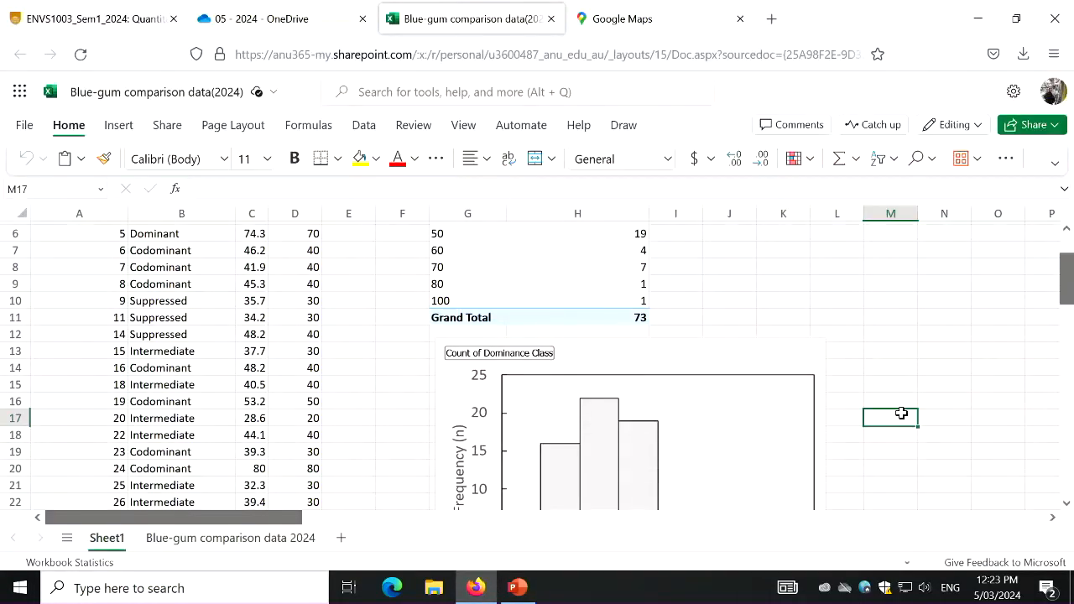
{"action": "scroll", "scroll_direction": "down", "scroll_amount": 3}
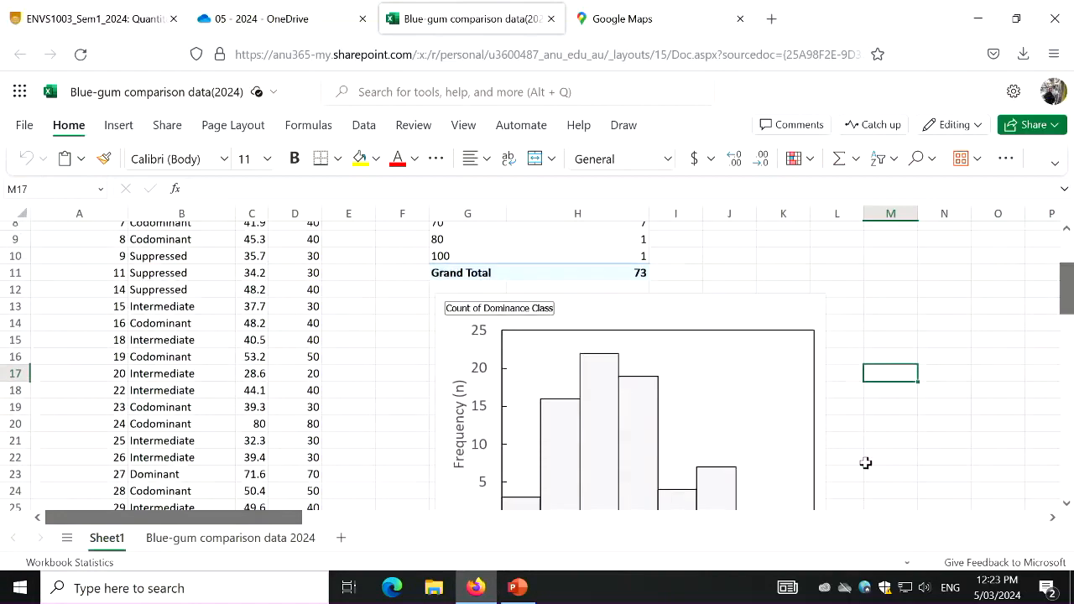
{"action": "scroll", "scroll_direction": "down", "scroll_amount": 3}
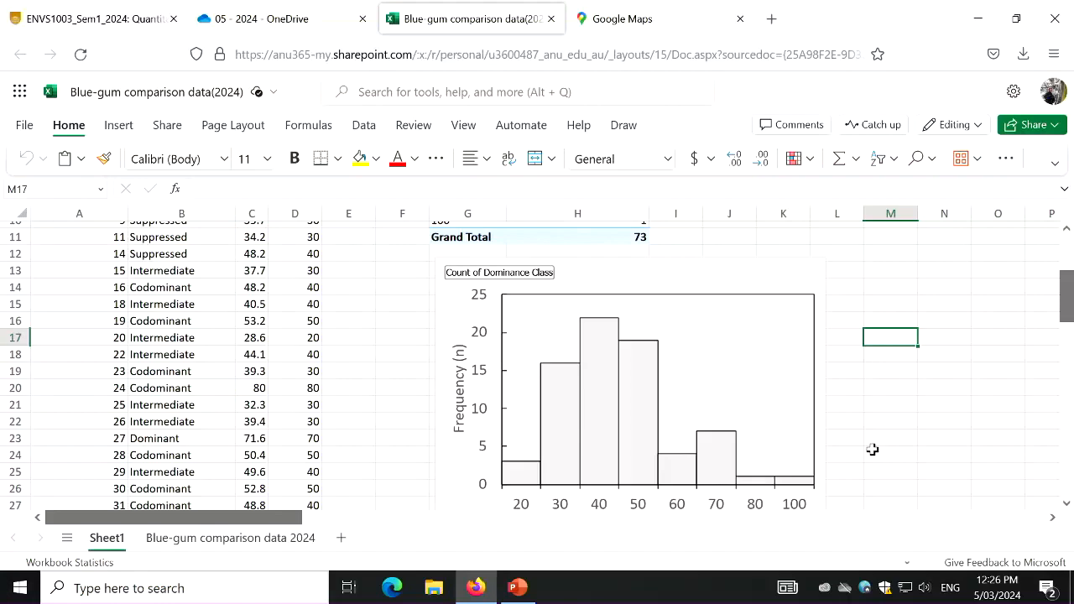
{"action": "mouse_move", "coordinate": [527, 510]}
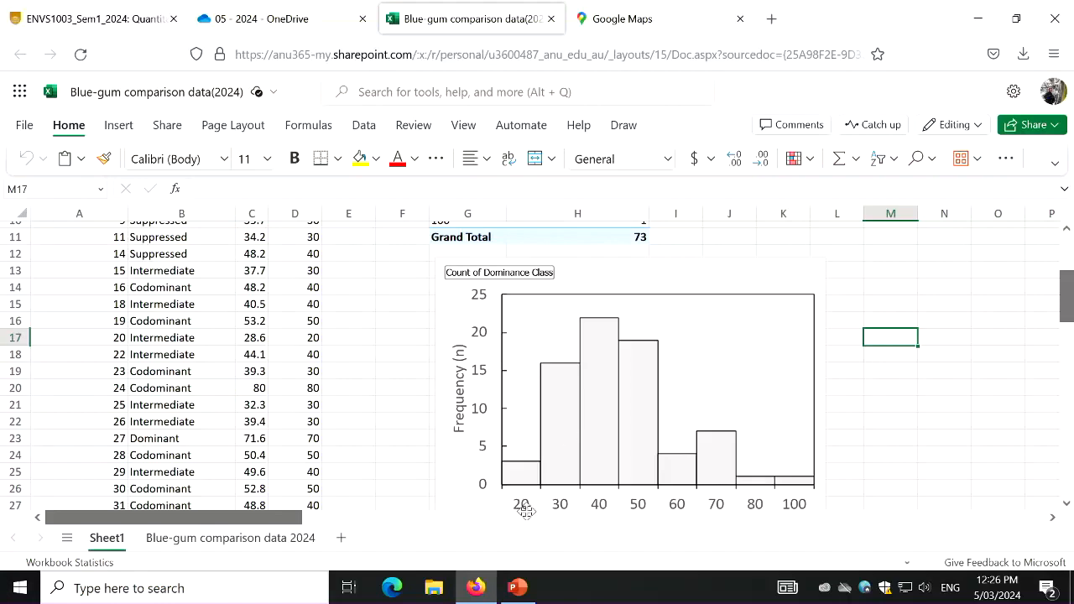
{"action": "left_click", "coordinate": [517, 588]}
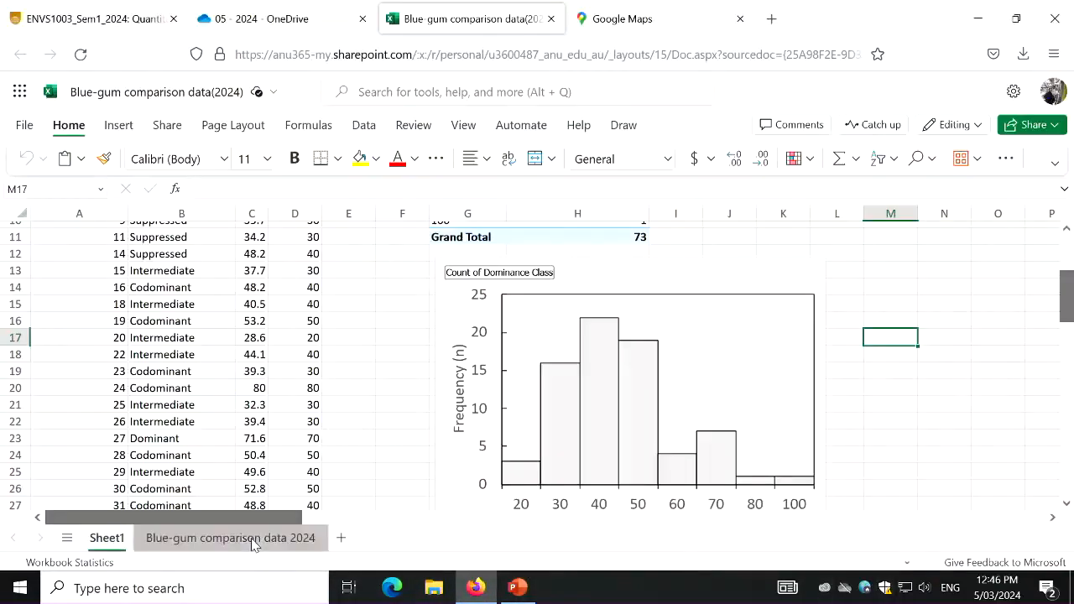
Step: Switch to the Blue-gum comparison data 2024 sheet listing observer, species, tree number and DBH
{"action": "left_click", "coordinate": [230, 537]}
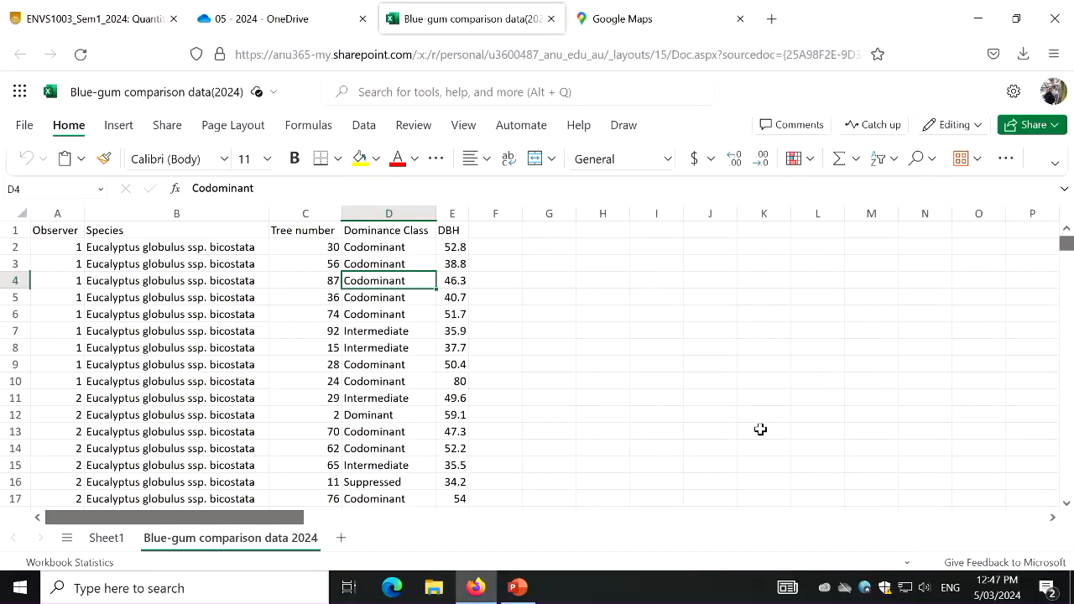
{"action": "mouse_move", "coordinate": [1065, 238]}
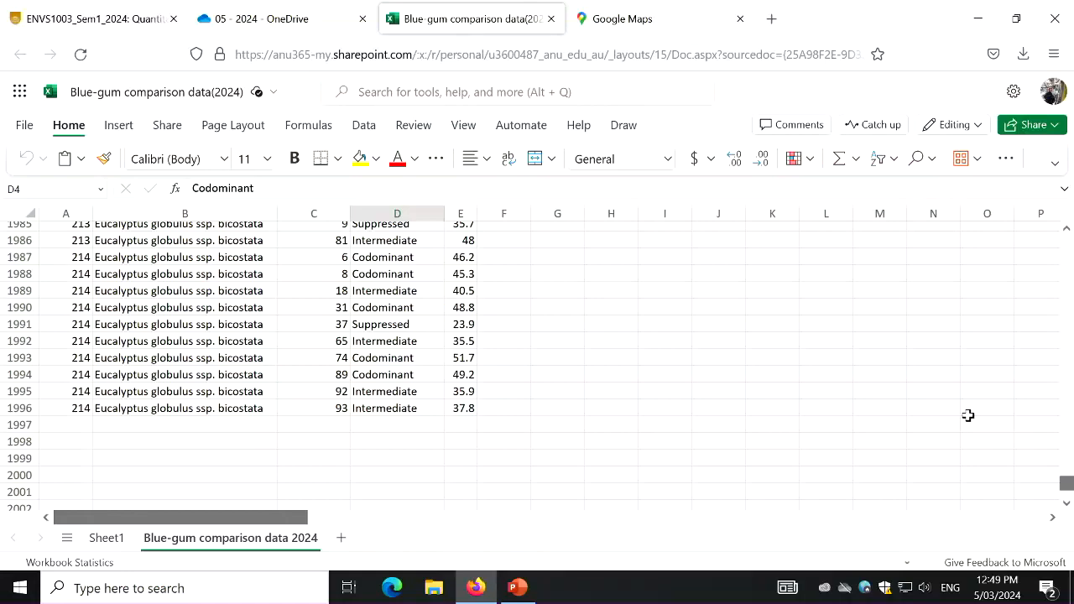
Step: Return to the top rows of the tree data and show the Insert ribbon commands
{"action": "scroll", "scroll_direction": "up", "scroll_amount": 3}
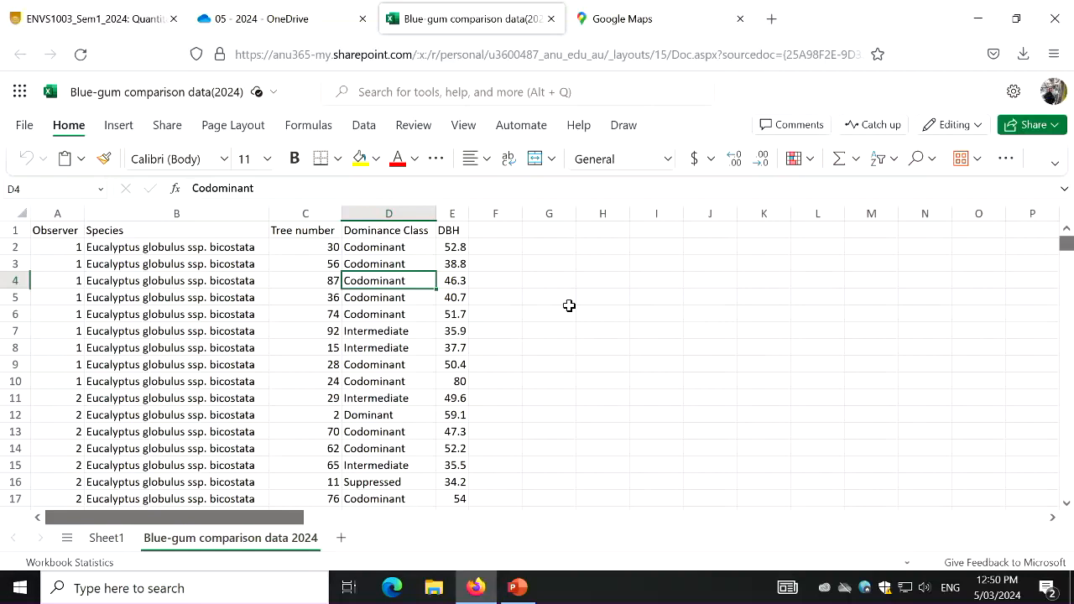
{"action": "left_click", "coordinate": [117, 125]}
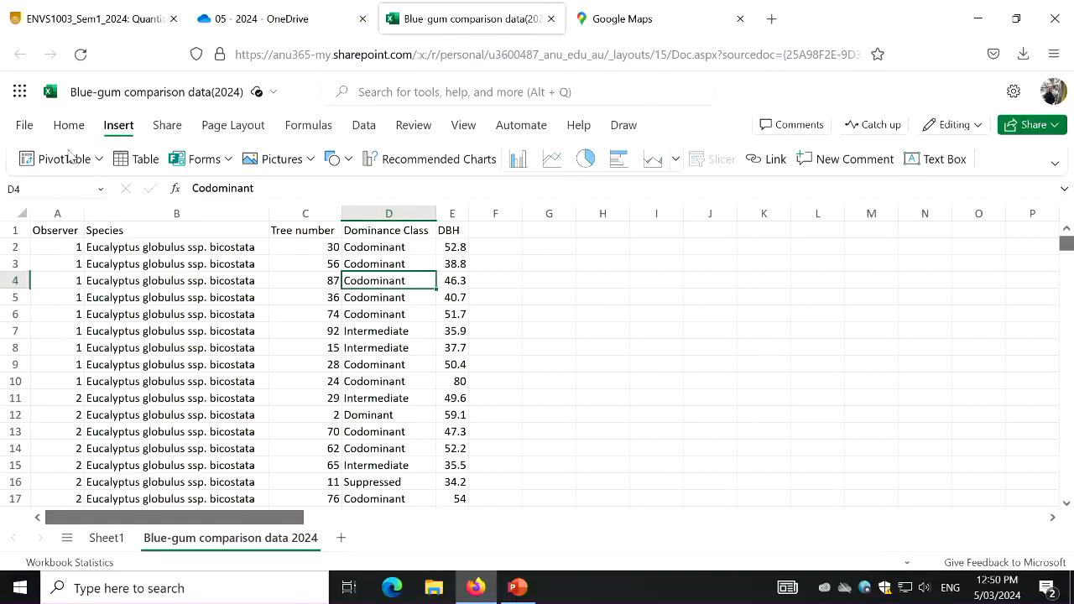
Step: Insert a pivot table on a new Sheet2 with Observer as rows and DBH as values
{"action": "left_click", "coordinate": [176, 280]}
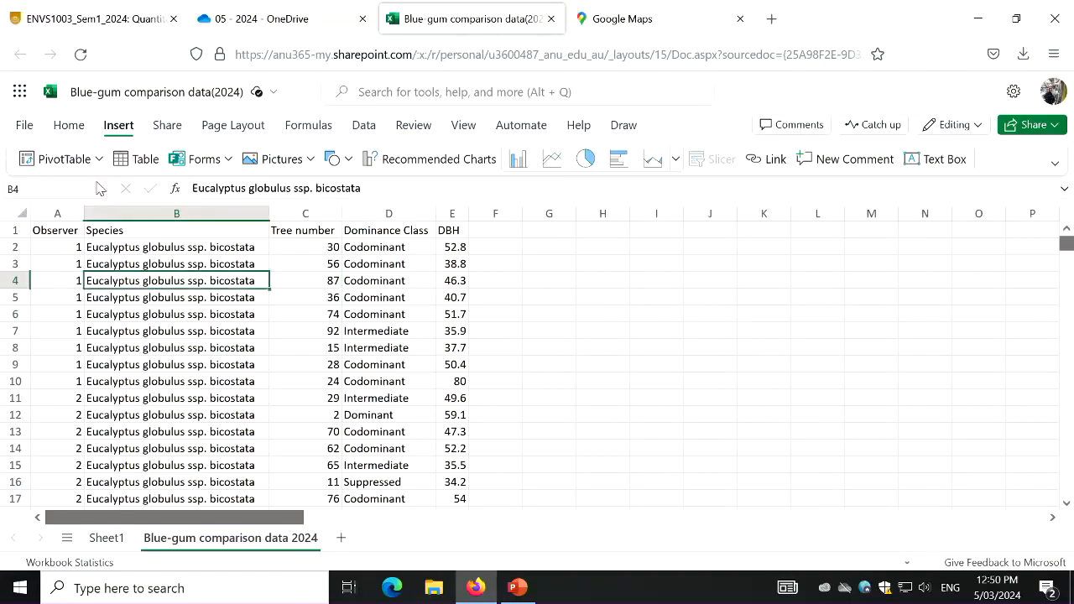
{"action": "left_click", "coordinate": [59, 157]}
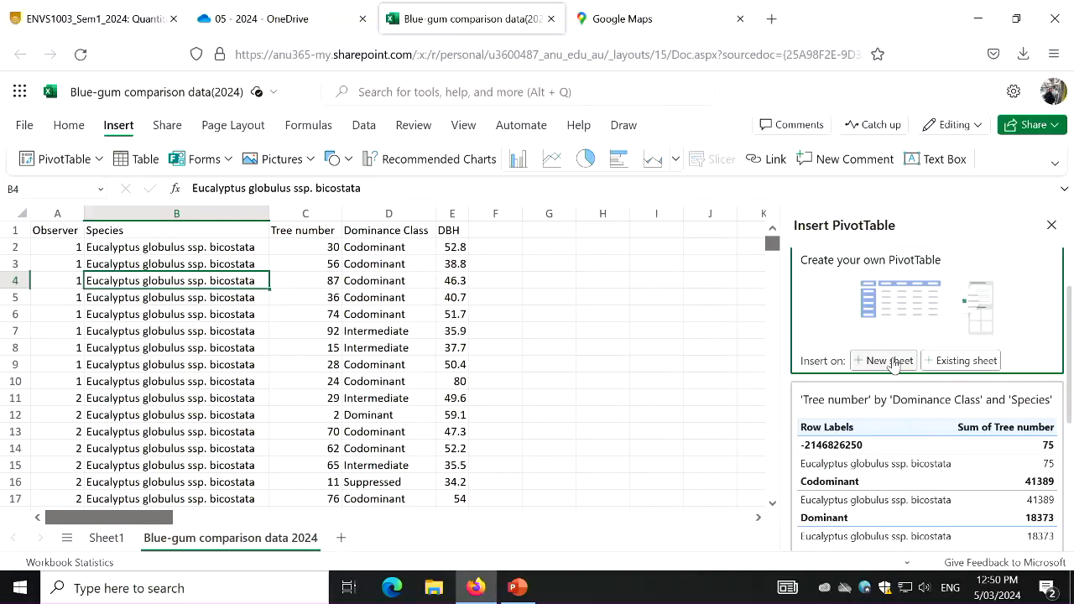
{"action": "left_click", "coordinate": [883, 359]}
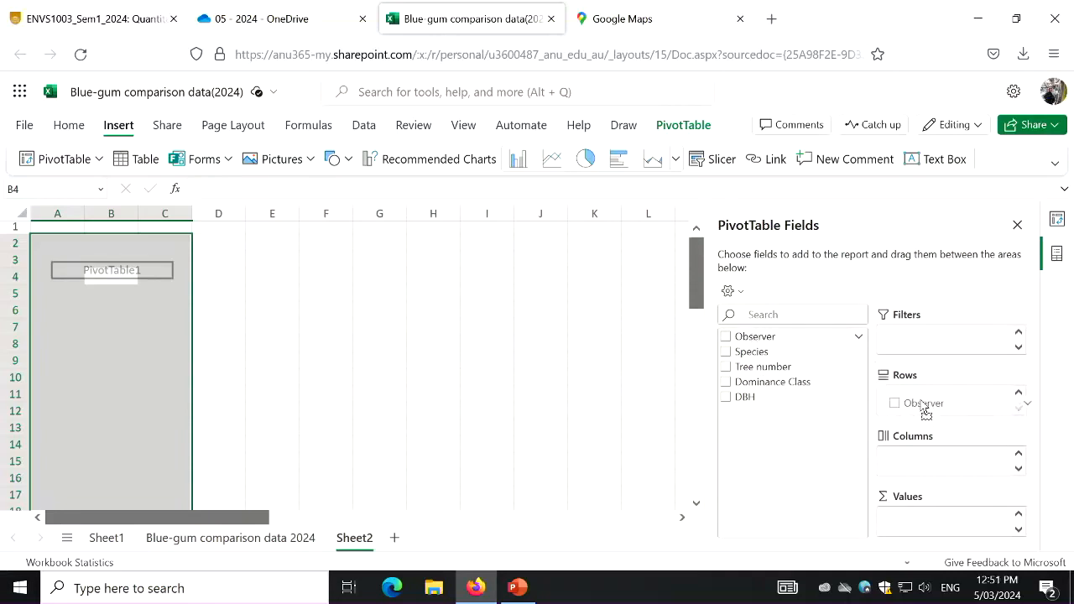
{"action": "left_click", "coordinate": [725, 335]}
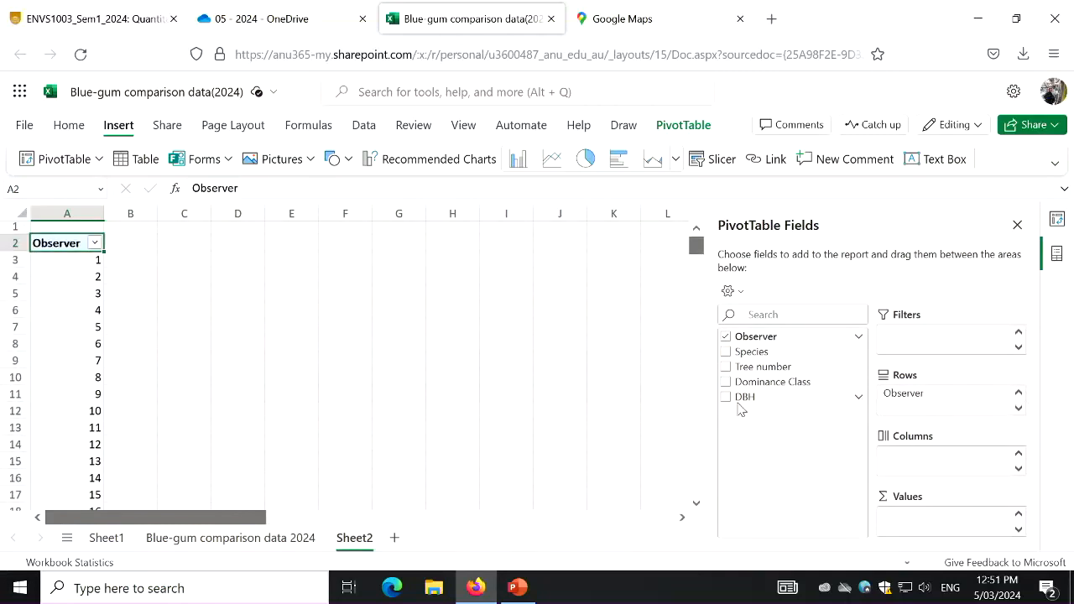
{"action": "left_click", "coordinate": [725, 396]}
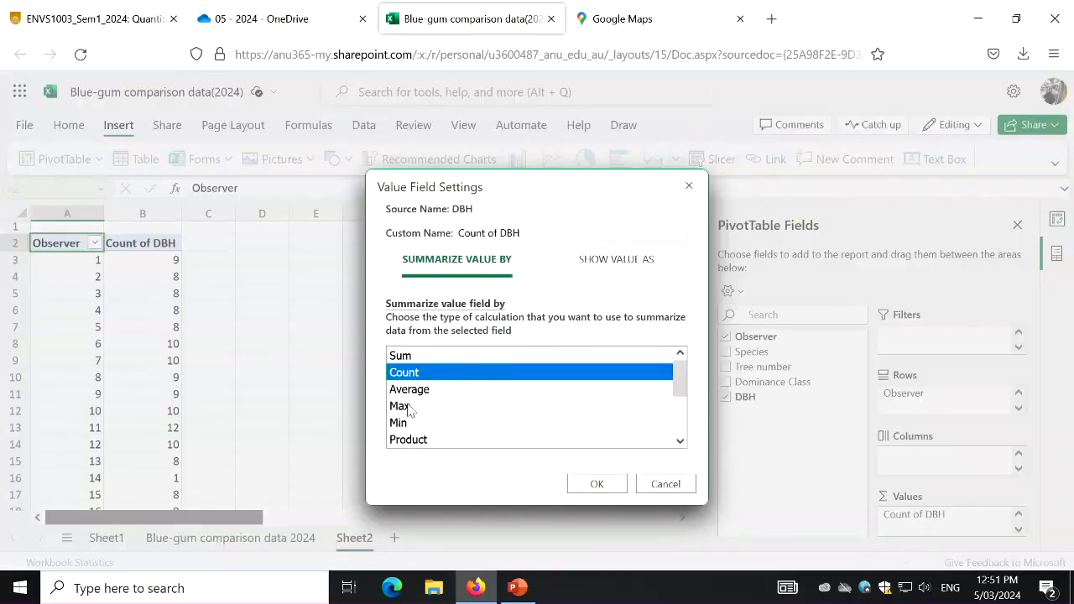
Step: Summarise the DBH values as Average, giving e.g. 48.26 for observer 1
{"action": "left_click", "coordinate": [597, 483]}
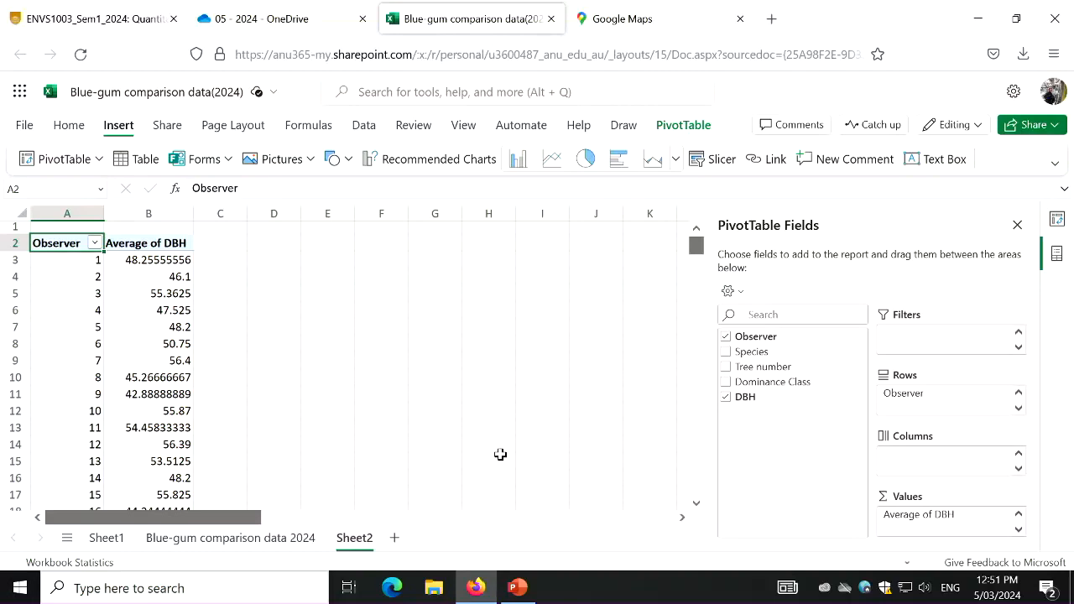
{"action": "scroll", "scroll_direction": "down", "scroll_amount": 3}
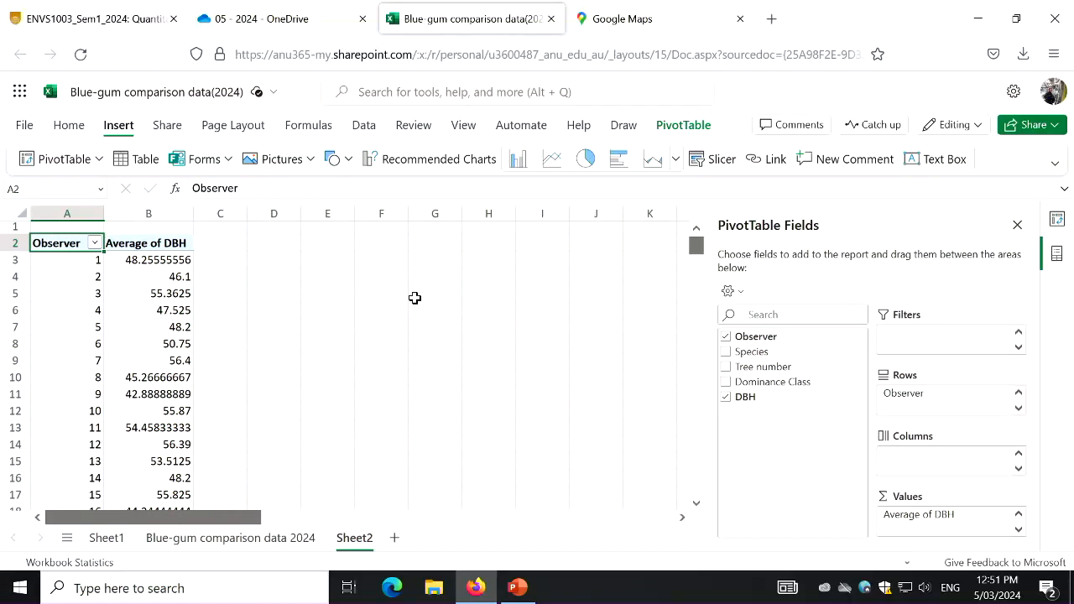
{"action": "scroll", "scroll_direction": "down", "scroll_amount": 3}
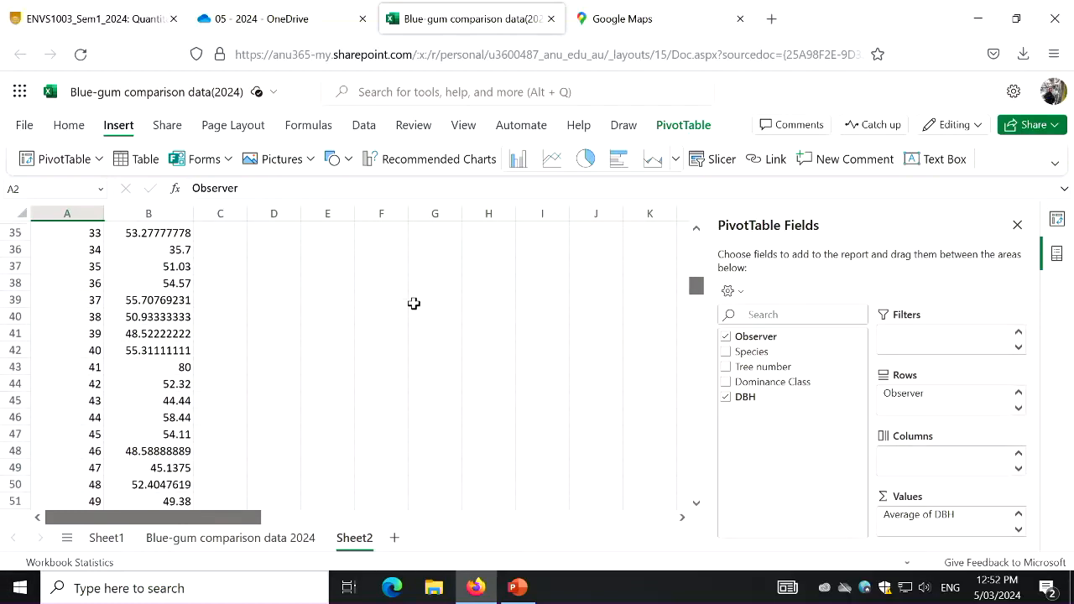
{"action": "scroll", "scroll_direction": "down", "scroll_amount": 3}
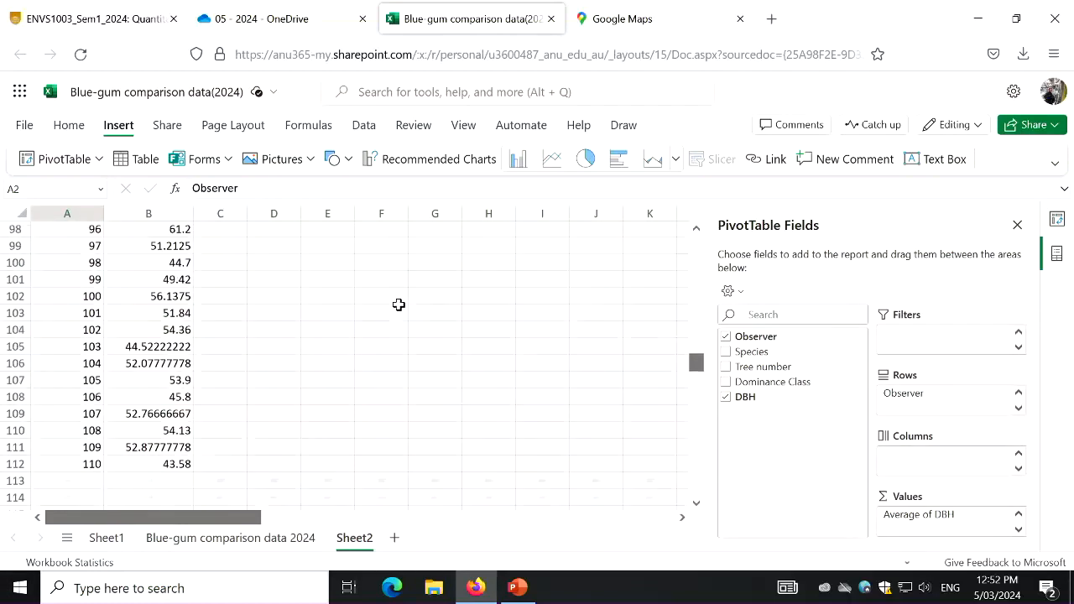
{"action": "scroll", "scroll_direction": "down", "scroll_amount": 3}
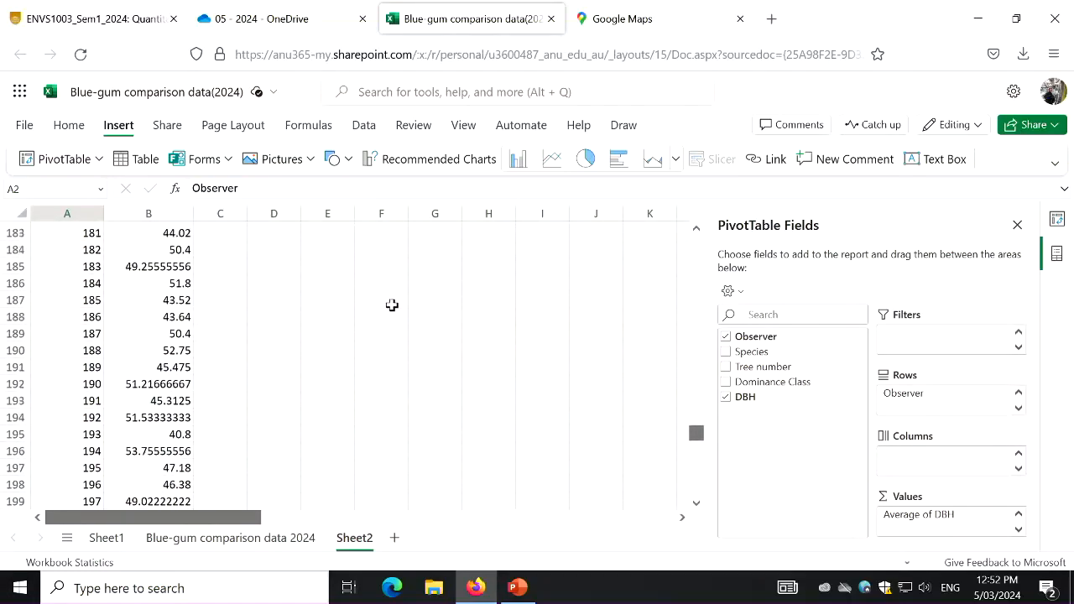
{"action": "scroll", "scroll_direction": "up", "scroll_amount": 3}
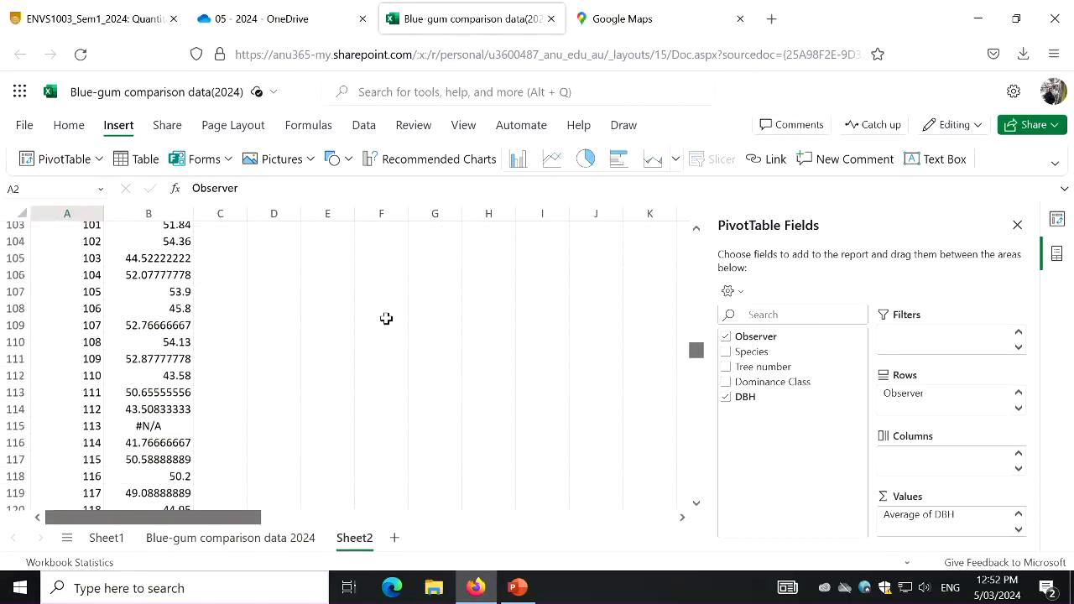
{"action": "scroll", "scroll_direction": "down", "scroll_amount": 3}
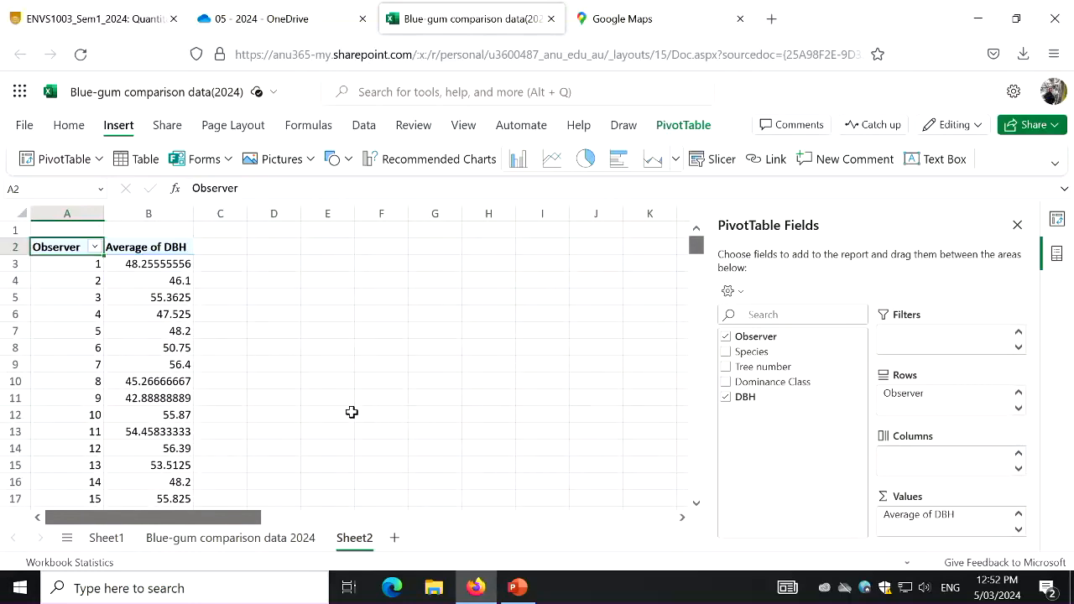
{"action": "left_click", "coordinate": [94, 245]}
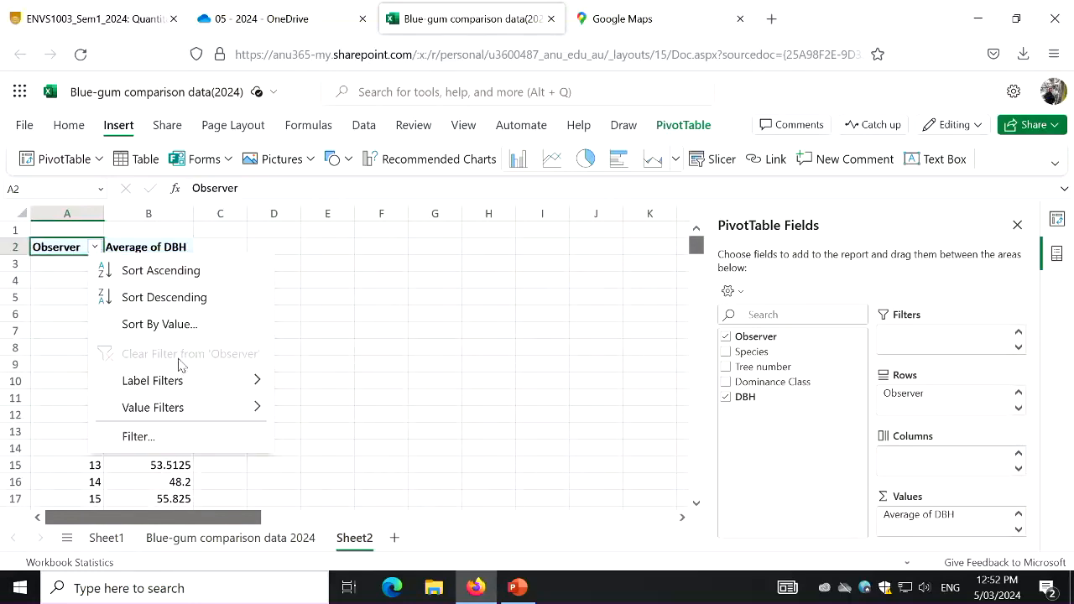
{"action": "left_click", "coordinate": [151, 379]}
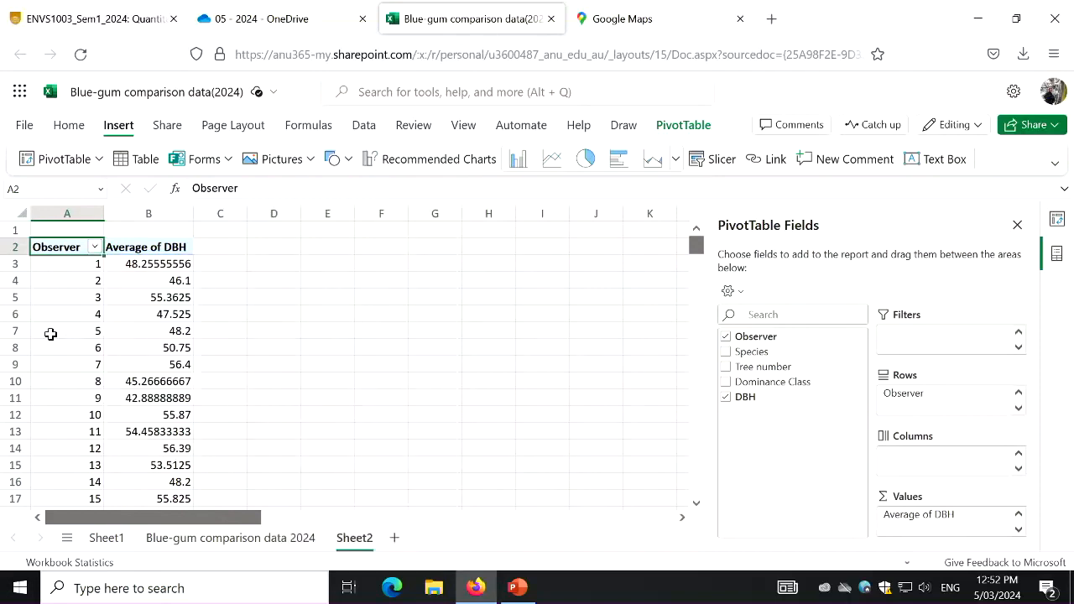
{"action": "mouse_move", "coordinate": [178, 245]}
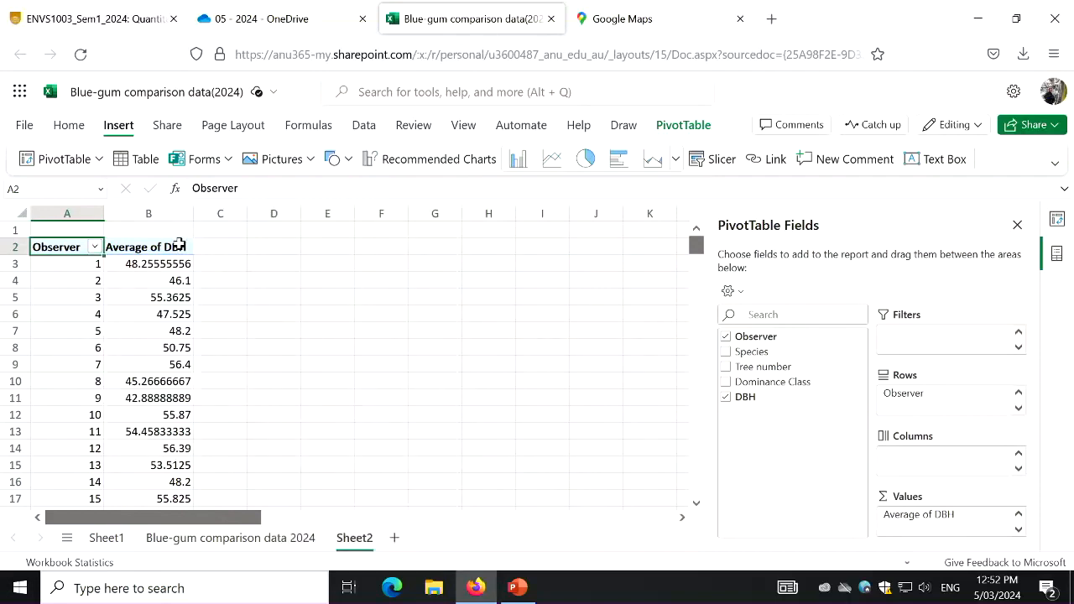
{"action": "left_click", "coordinate": [94, 247]}
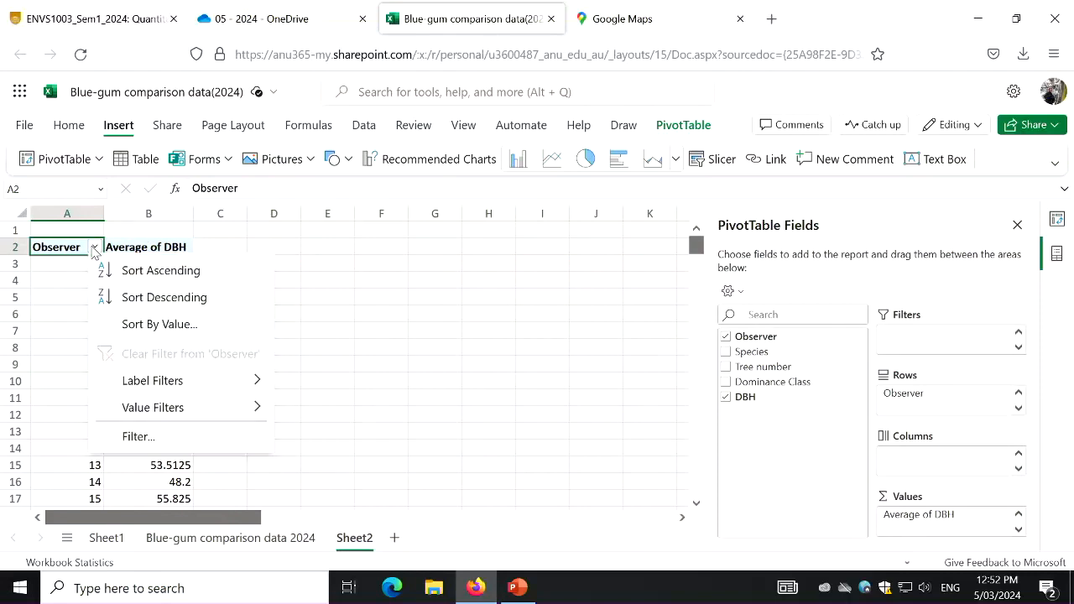
{"action": "mouse_move", "coordinate": [147, 443]}
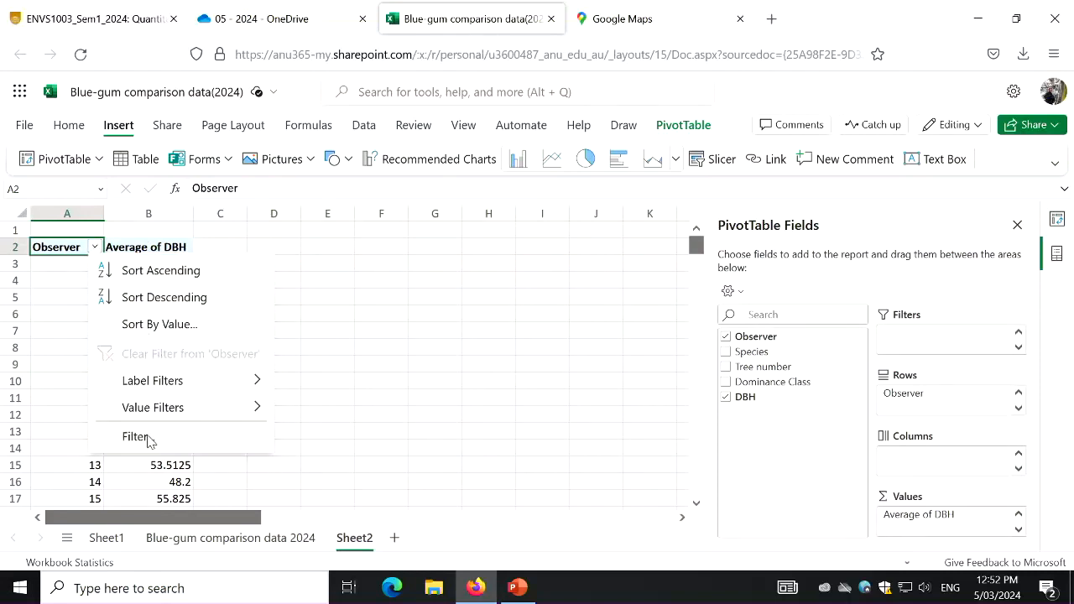
{"action": "left_click", "coordinate": [135, 436]}
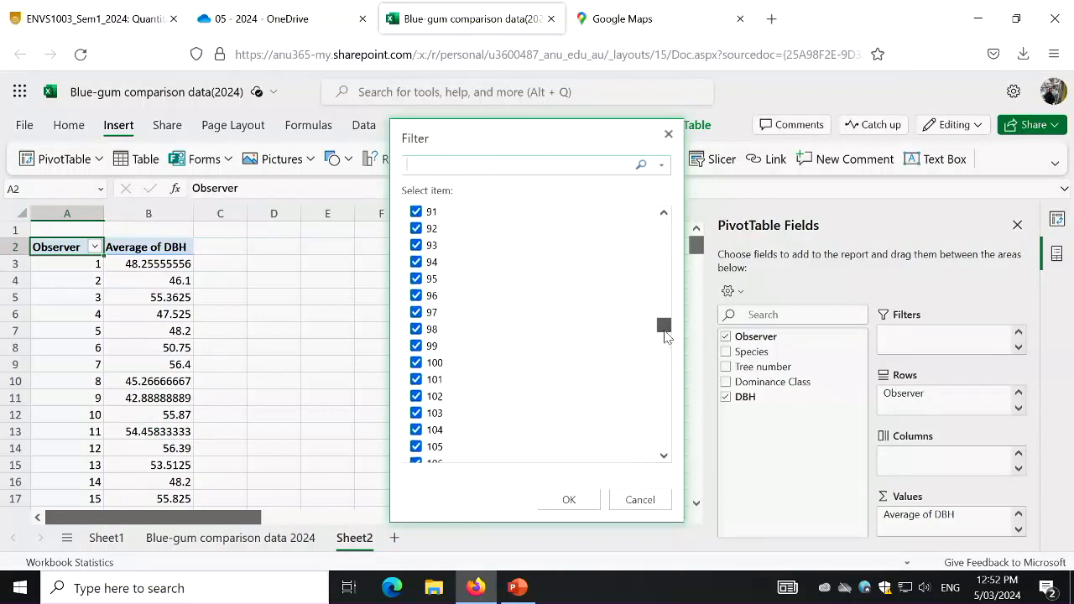
{"action": "left_click_drag", "start_coordinate": [663, 325], "coordinate": [663, 335]}
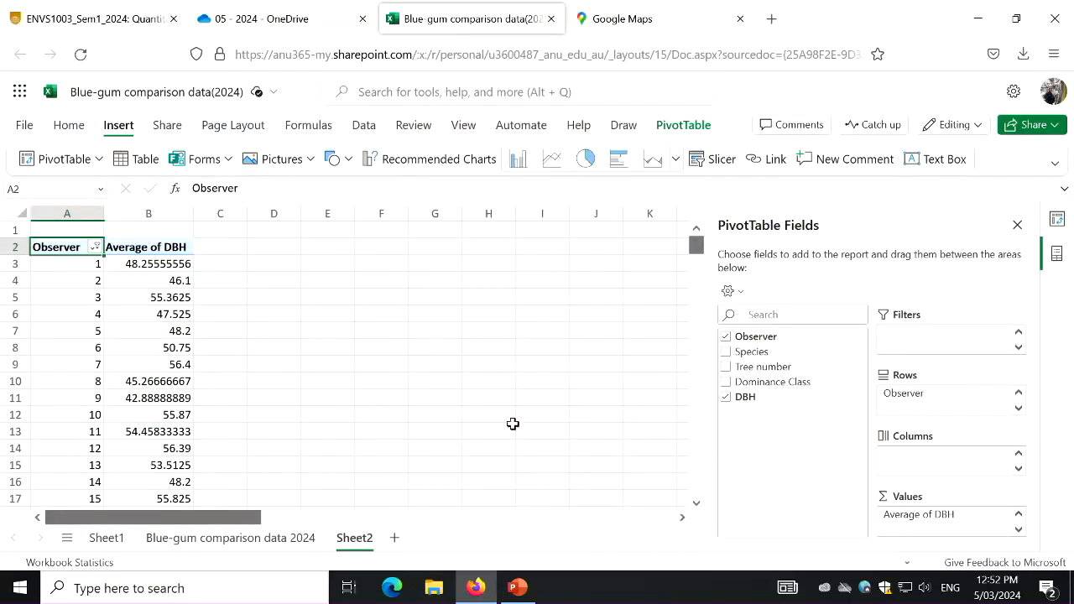
{"action": "scroll", "scroll_direction": "down", "scroll_amount": 3}
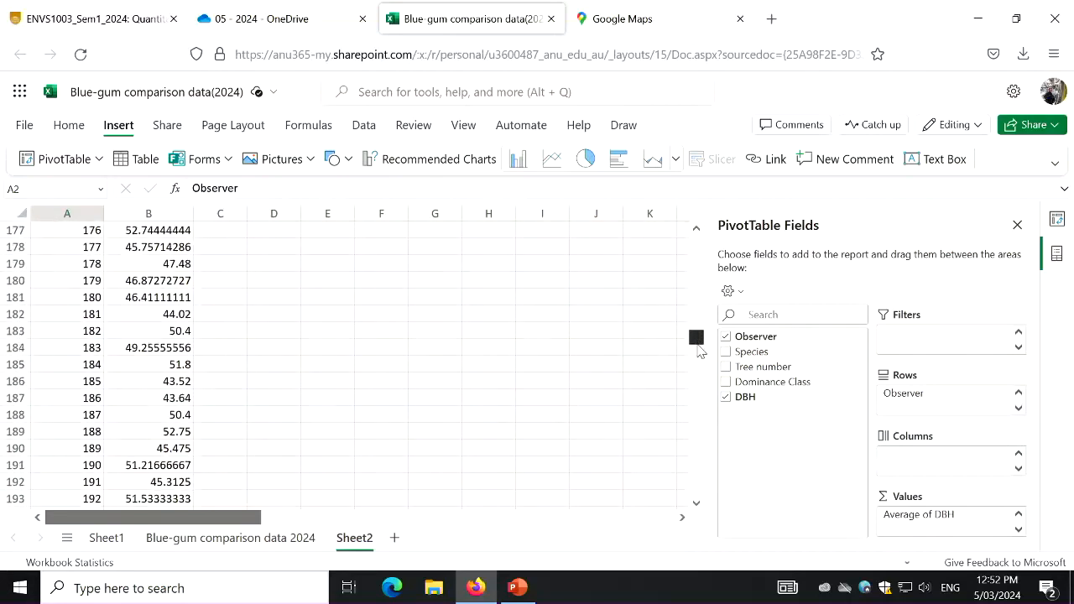
{"action": "scroll", "scroll_direction": "down", "scroll_amount": 3}
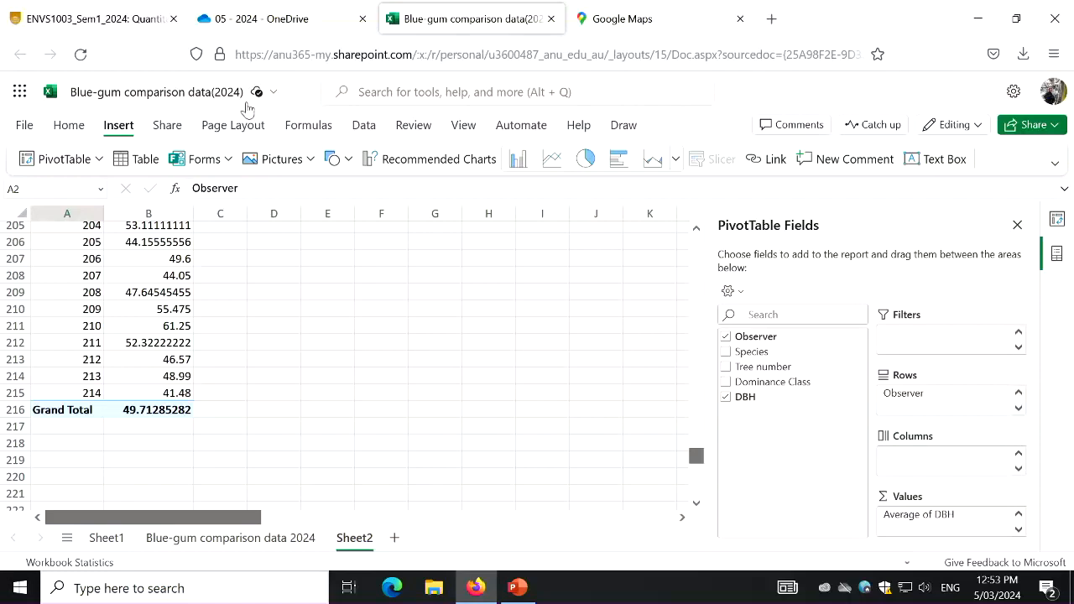
{"action": "mouse_move", "coordinate": [188, 497]}
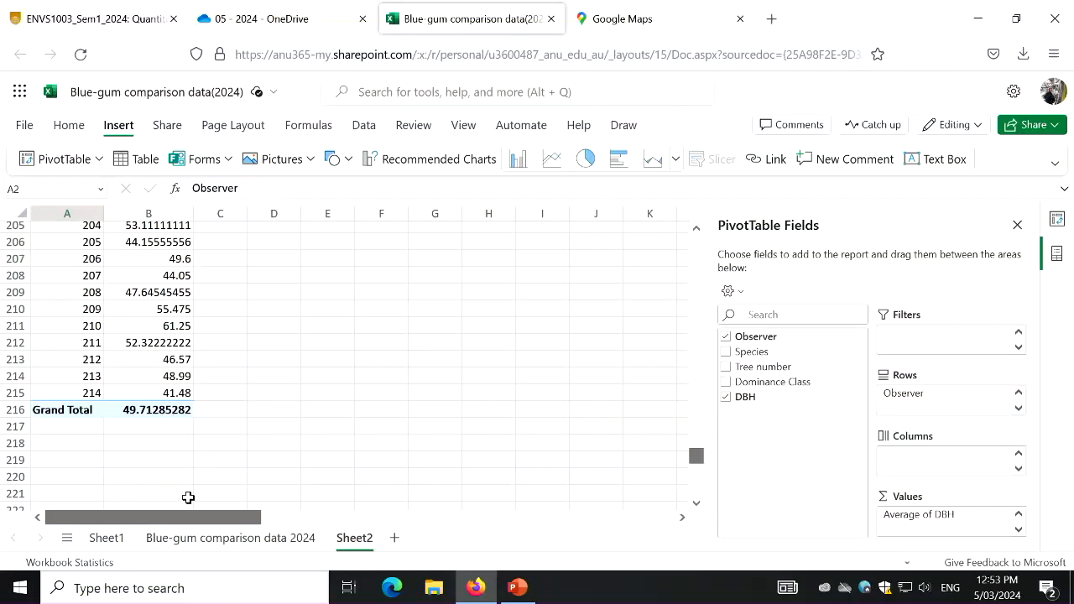